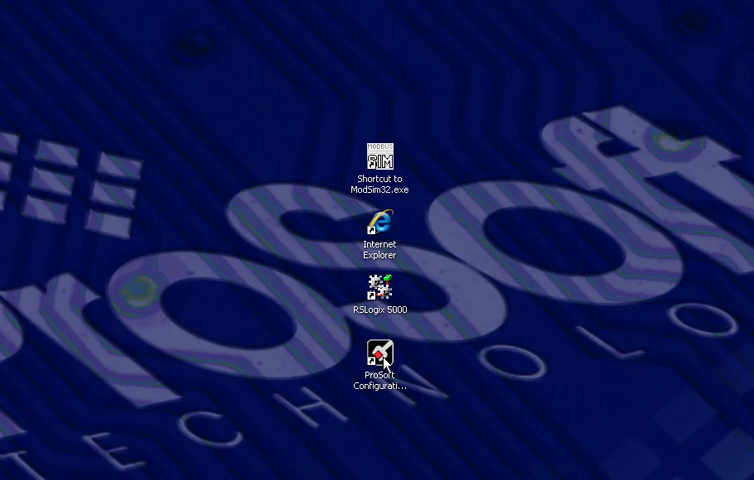
Launch ProSoft Configuration Builder from its desktop shortcut
double_click(383, 355)
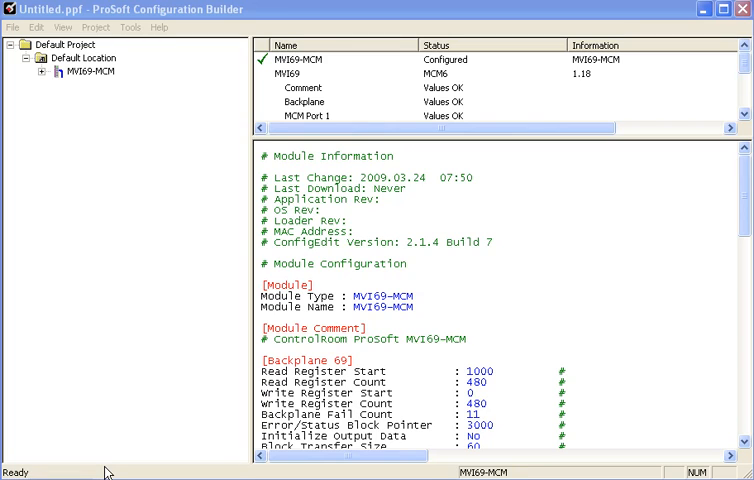
mouse_move(127, 160)
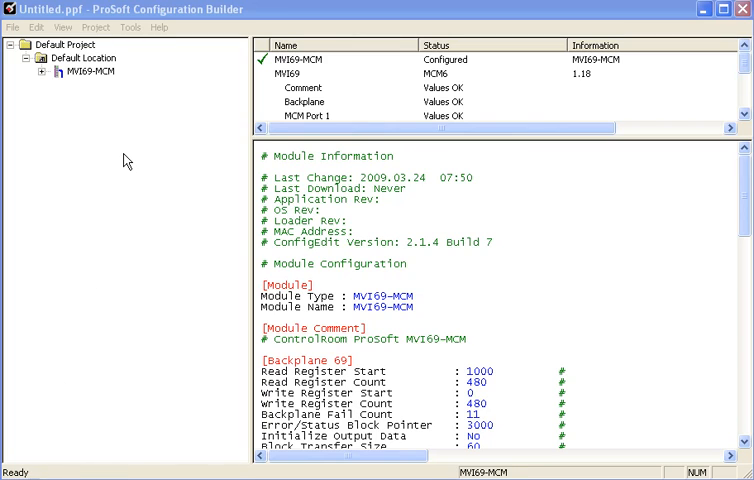
mouse_move(114, 138)
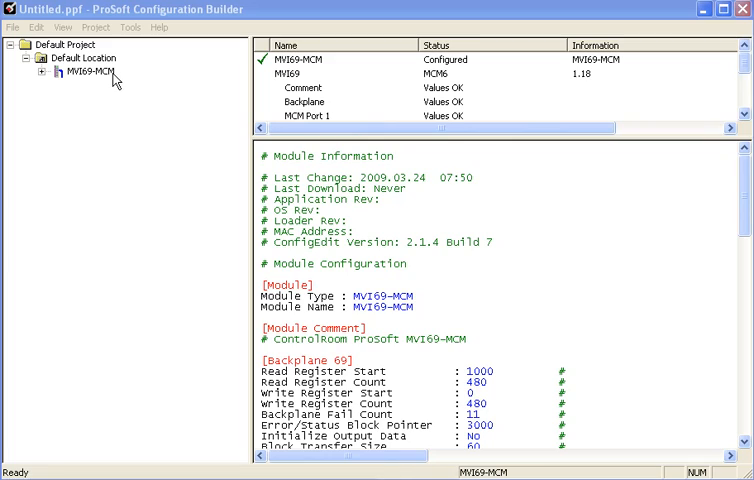
Add a project named MVI56E-MCM containing a PumpStation location
right_click(85, 60)
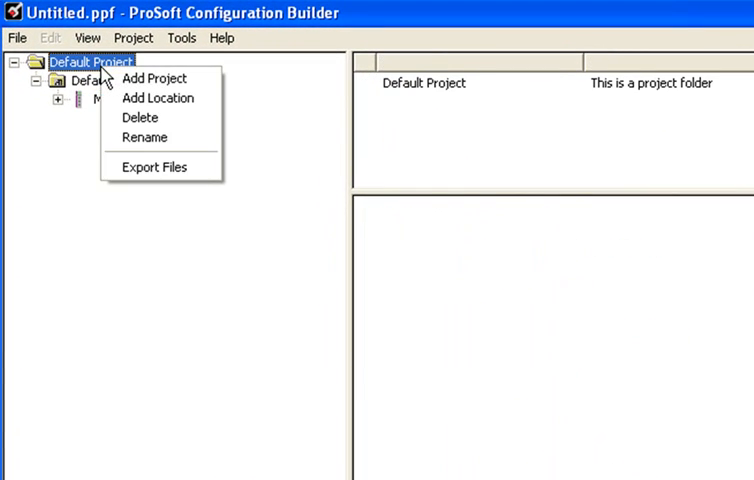
click(157, 79)
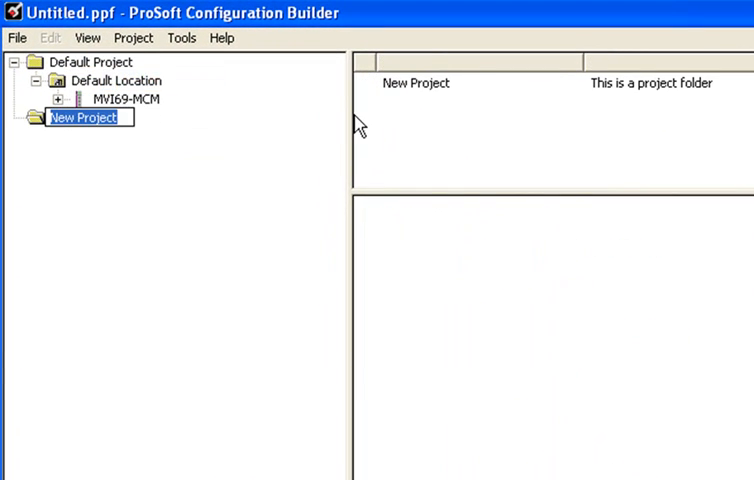
text(MVI56E)
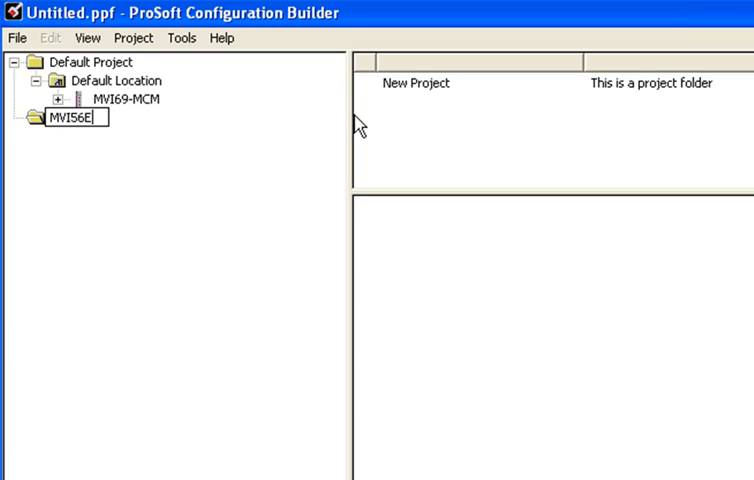
text(-MCM)
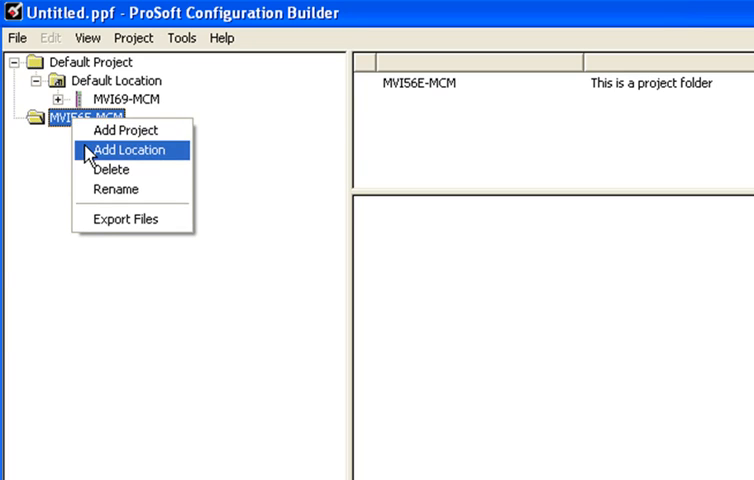
click(130, 149)
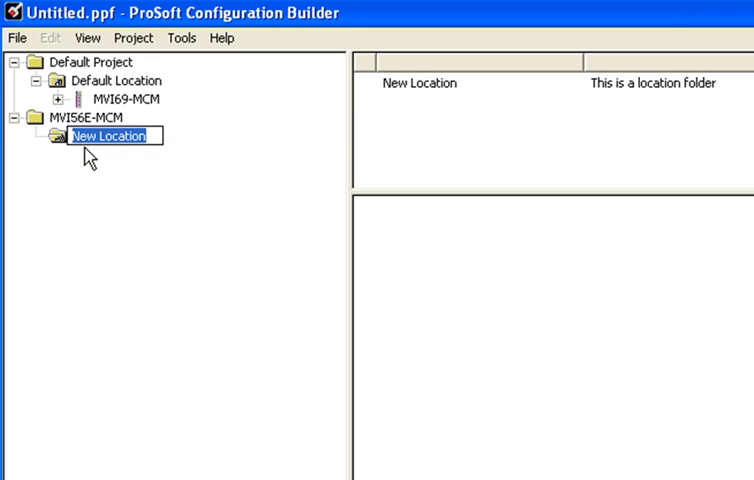
text(PU)
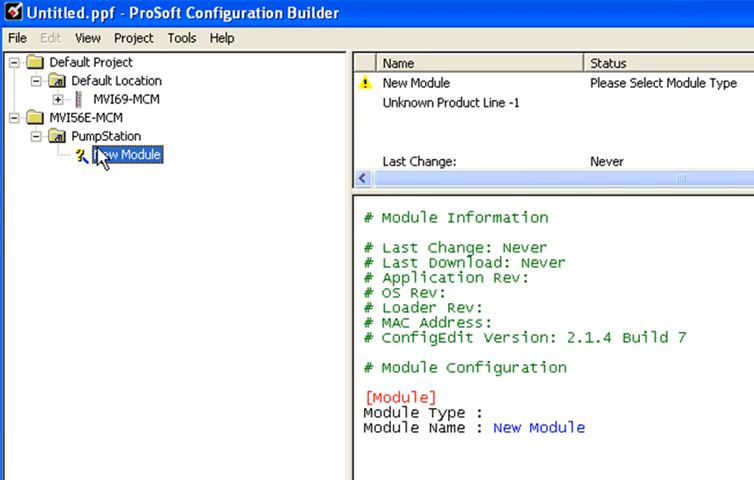
Set the PumpStation New Module's type to MVI56E-MCM via the MVI56E filter
right_click(118, 155)
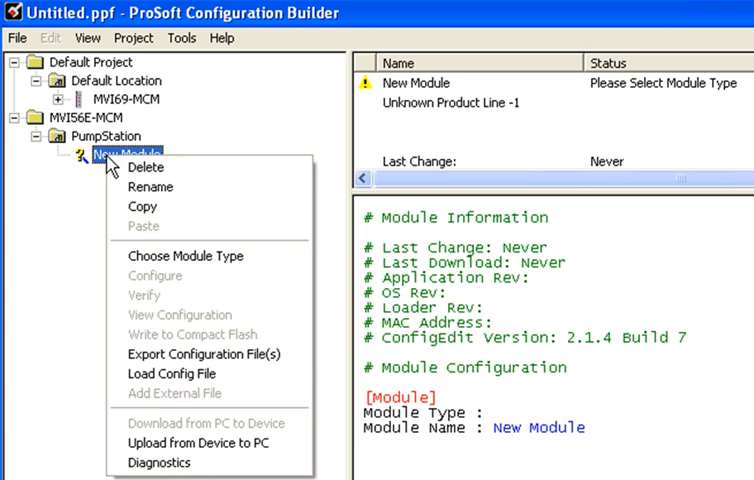
click(186, 256)
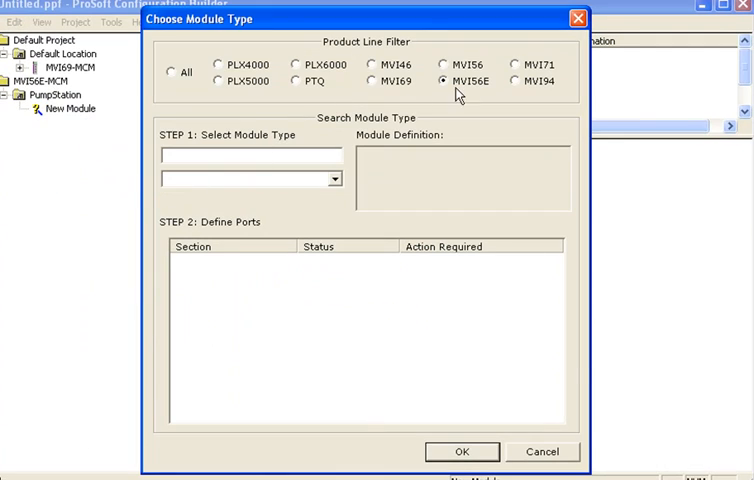
click(335, 178)
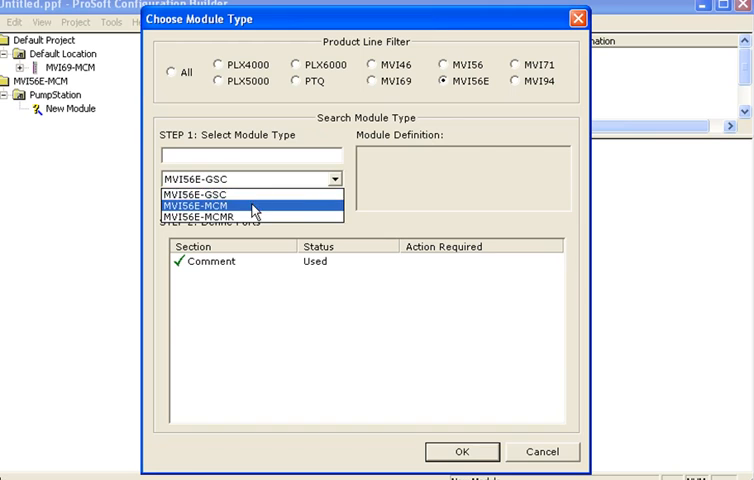
click(200, 200)
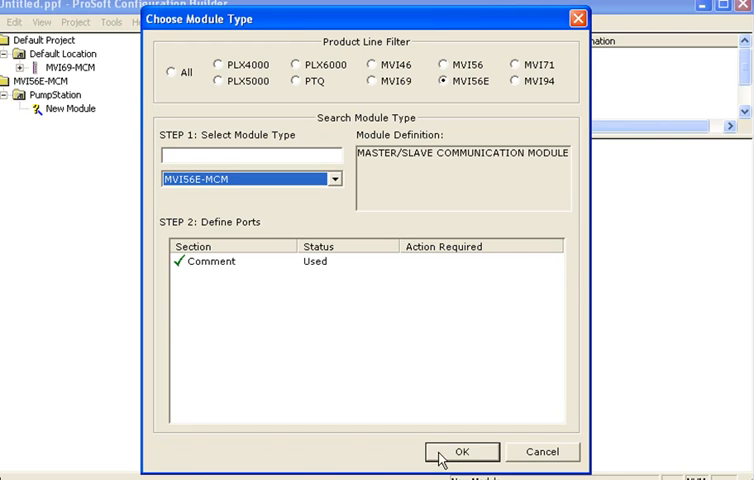
click(466, 452)
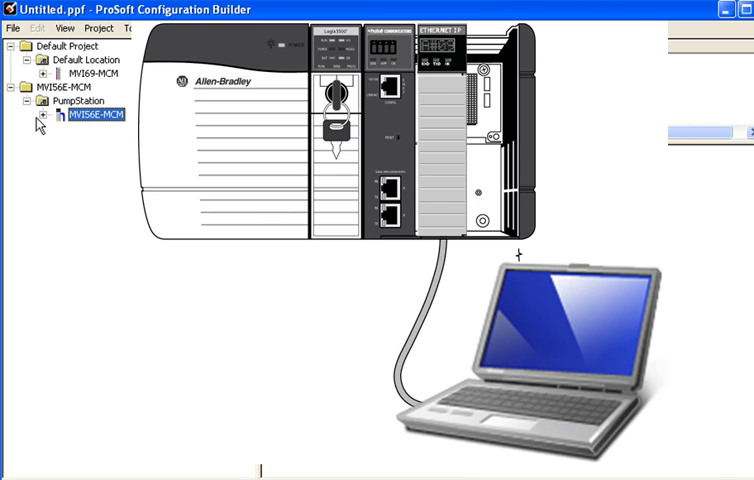
Open Diagnostics for the MVI56E-MCM module and set its connection type to Ethernet
click(90, 114)
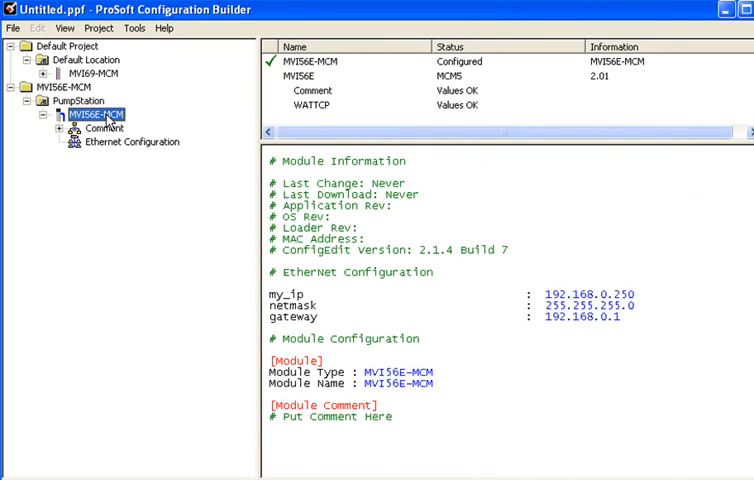
right_click(95, 114)
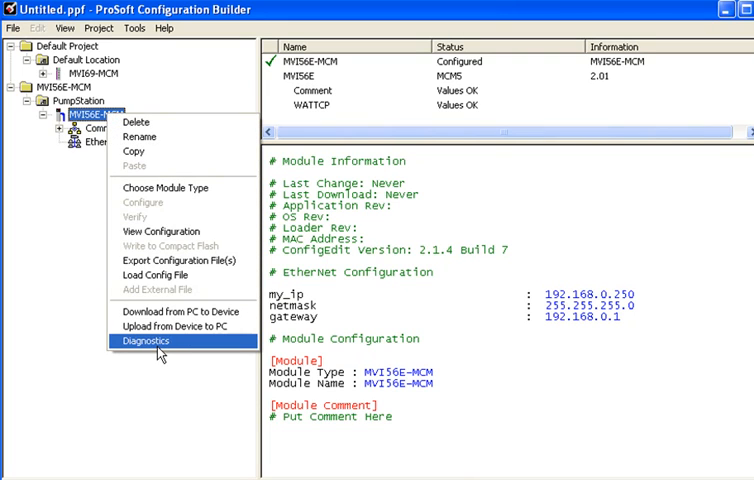
click(145, 341)
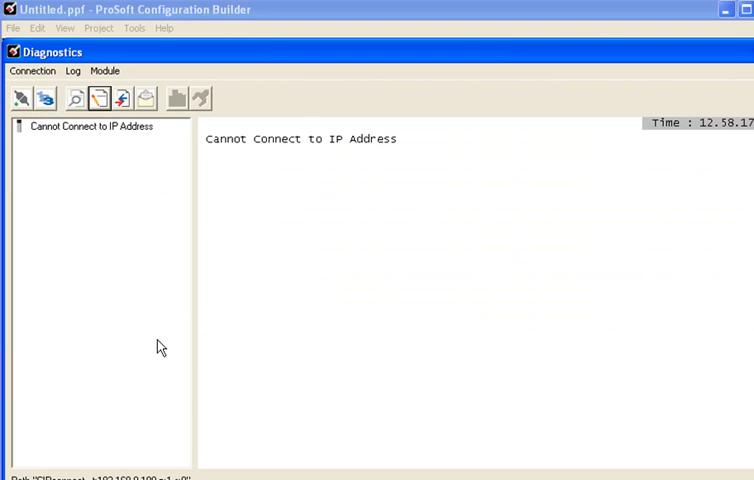
click(34, 71)
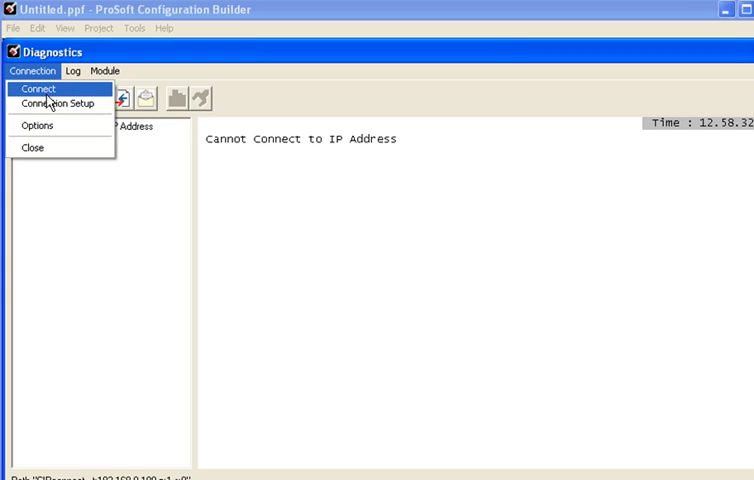
click(60, 102)
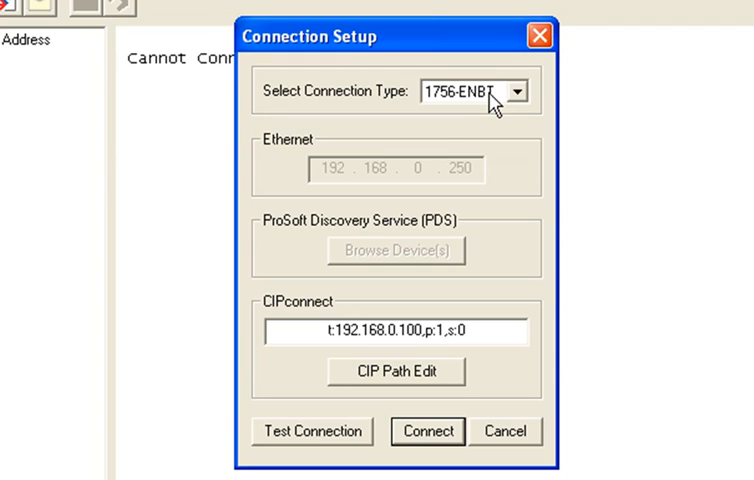
click(524, 90)
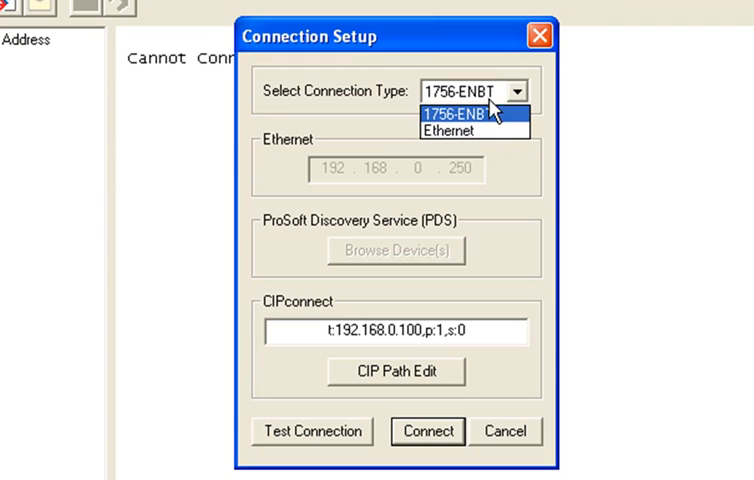
click(456, 132)
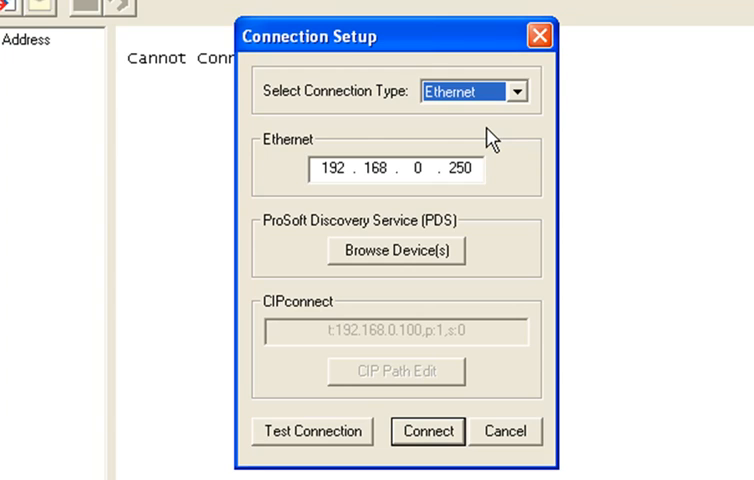
Scan for modules, review MVI56E-MCM device details, and open its 10.1.4.204 web page
click(395, 250)
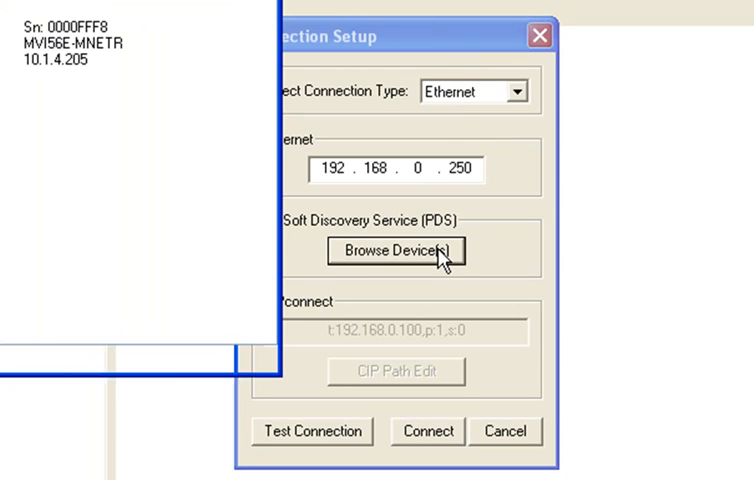
click(396, 251)
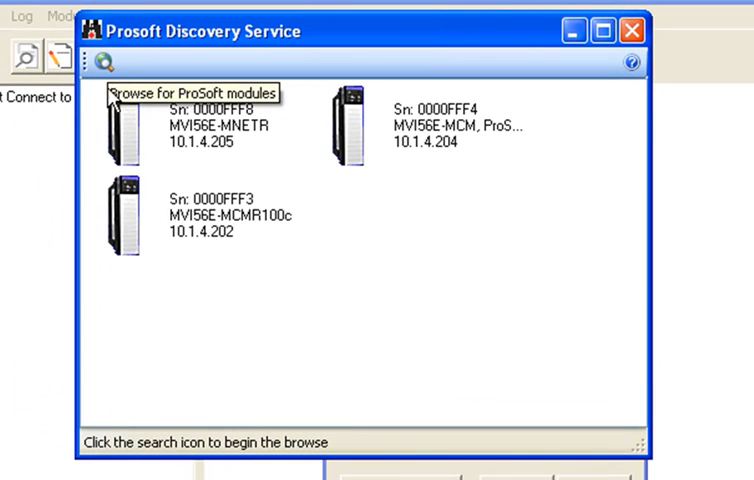
mouse_move(399, 186)
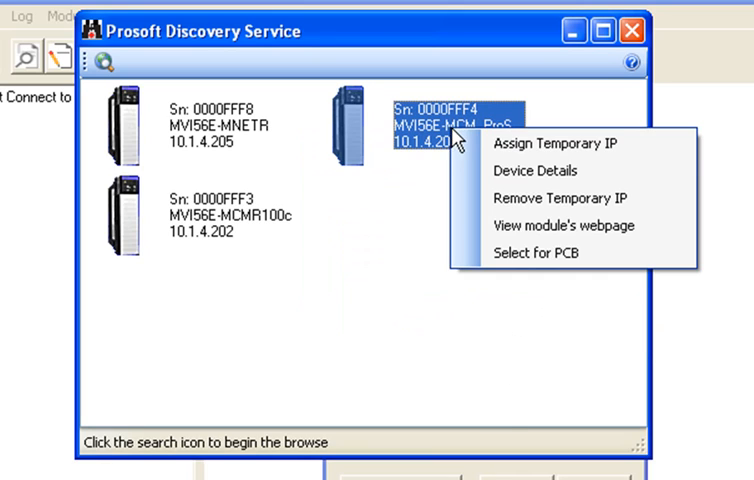
click(535, 171)
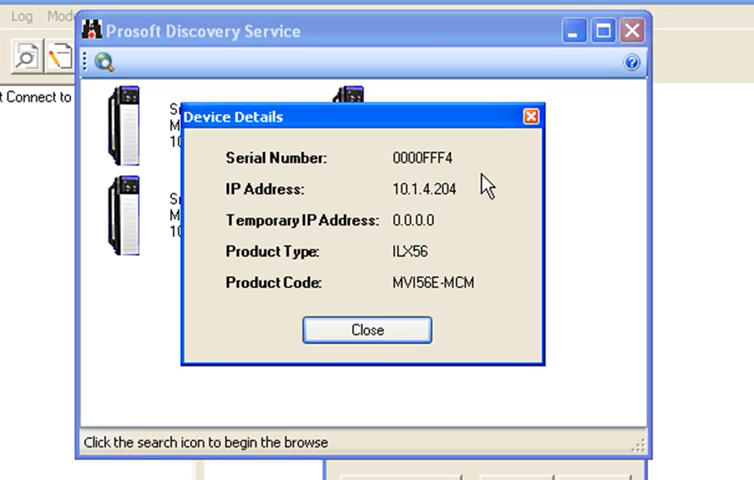
click(367, 329)
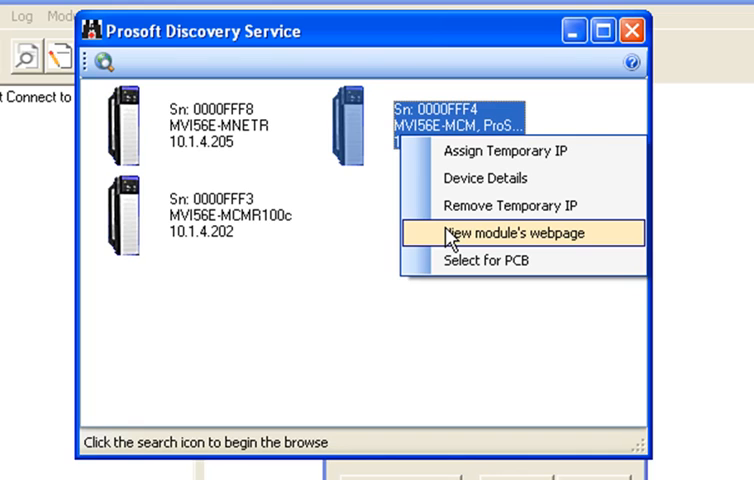
click(516, 233)
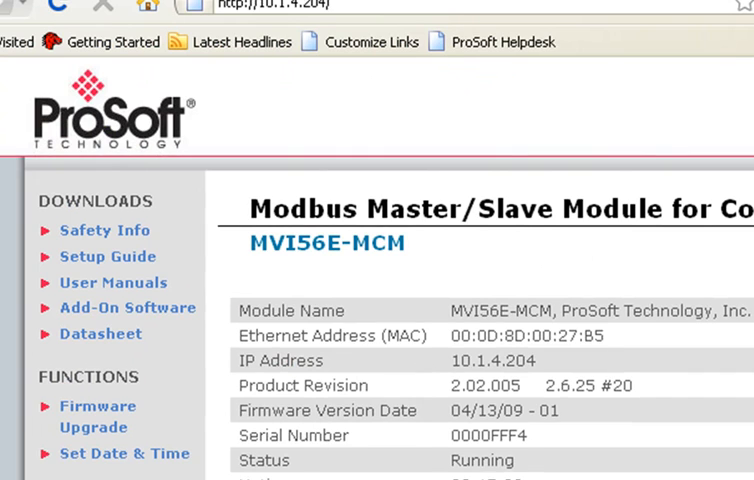
scroll(down, 3)
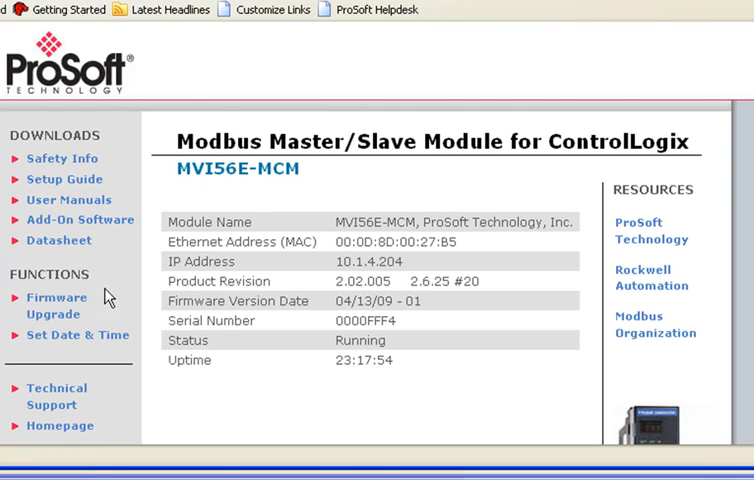
mouse_move(57, 298)
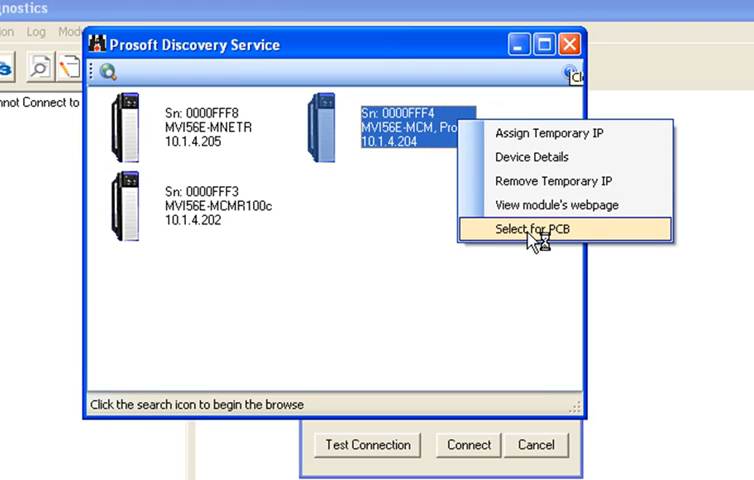
Select the 10.1.4.204 module for PCB and confirm the connection test succeeds
click(540, 231)
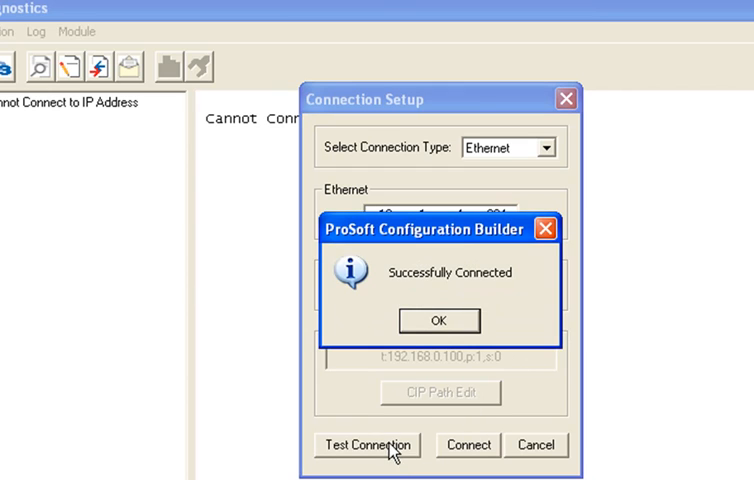
click(440, 320)
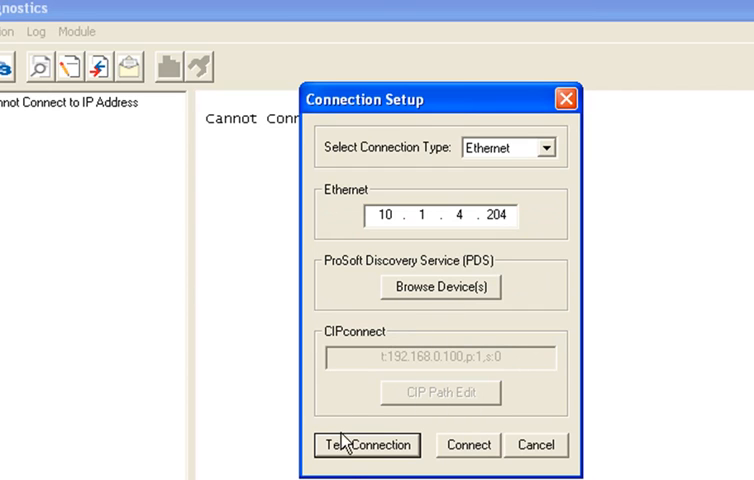
mouse_move(508, 185)
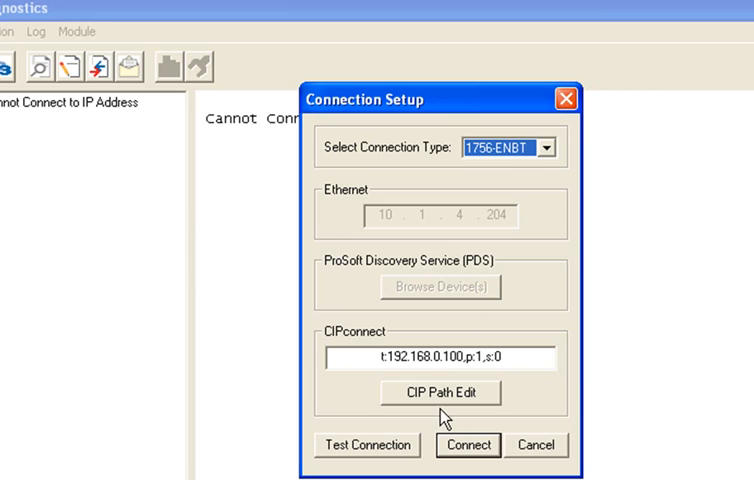
Build a CIP path through the 1756-ENBT at 10.1.4.170 to slot 1
click(439, 391)
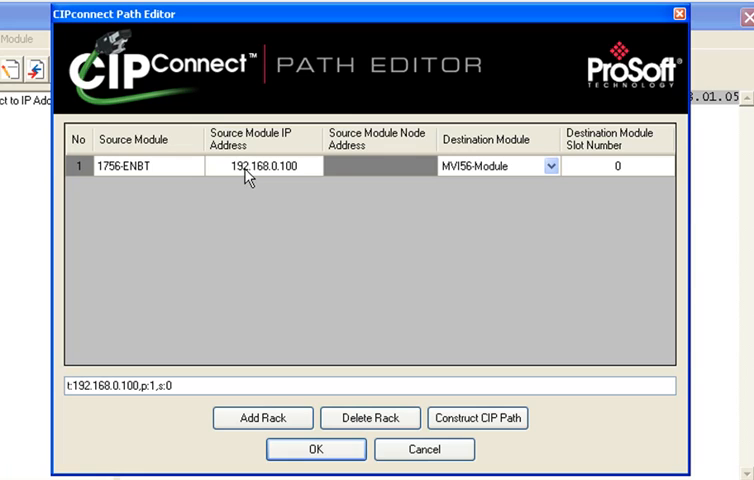
double_click(258, 167)
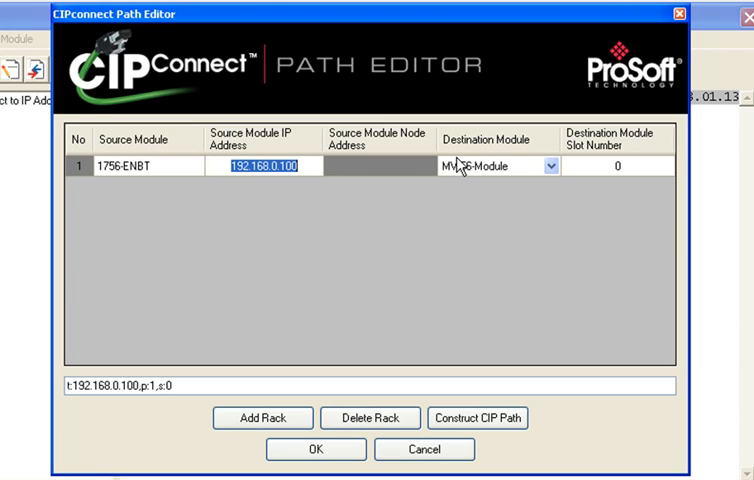
text(10.1.4.170)
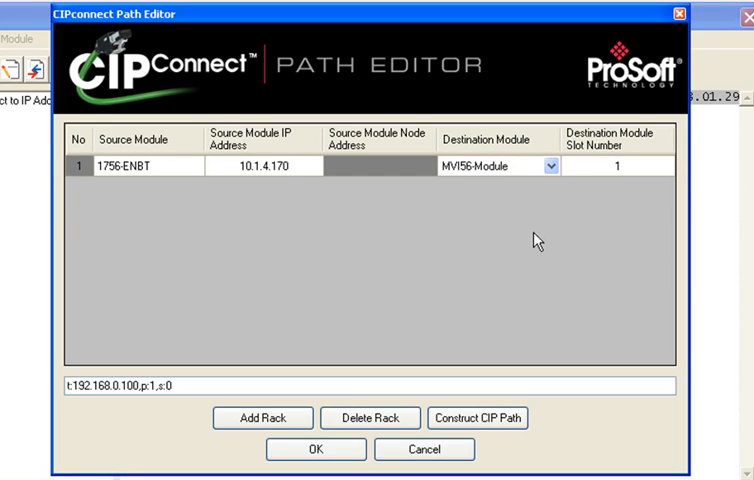
click(483, 417)
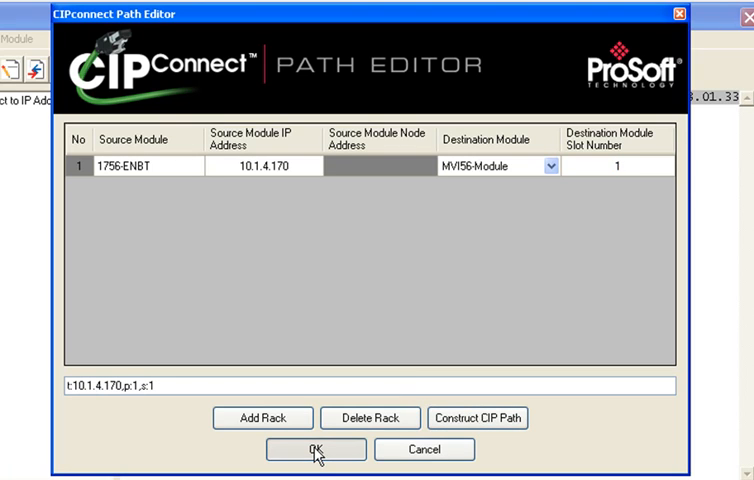
click(309, 448)
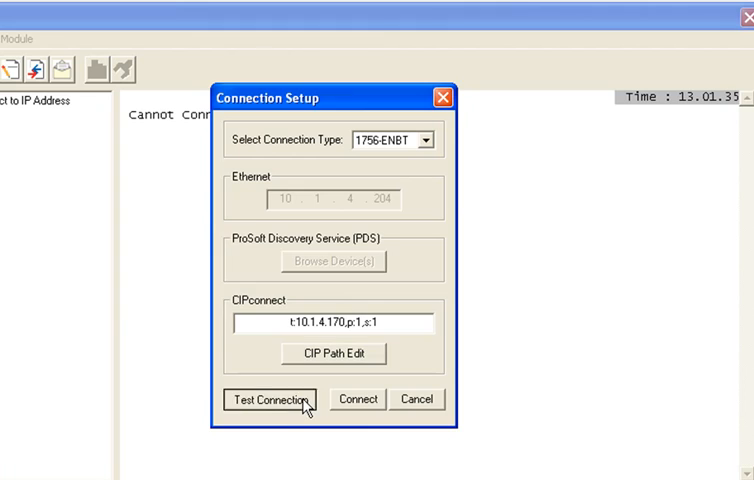
Test the CIPconnect path successfully, then connect to the module
click(269, 399)
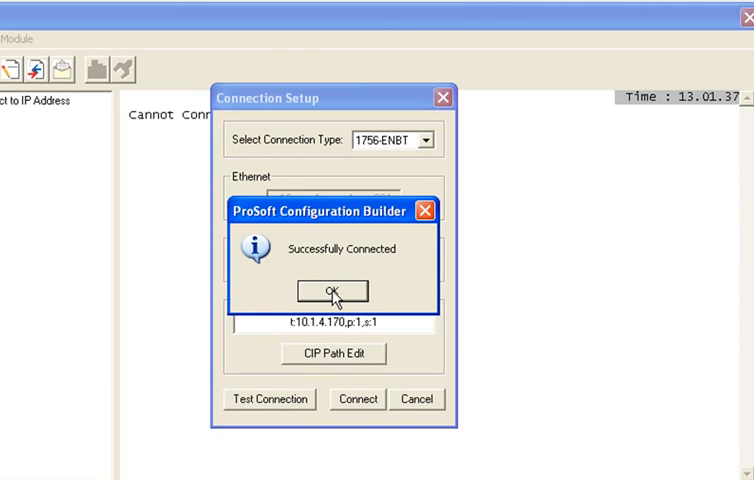
click(330, 290)
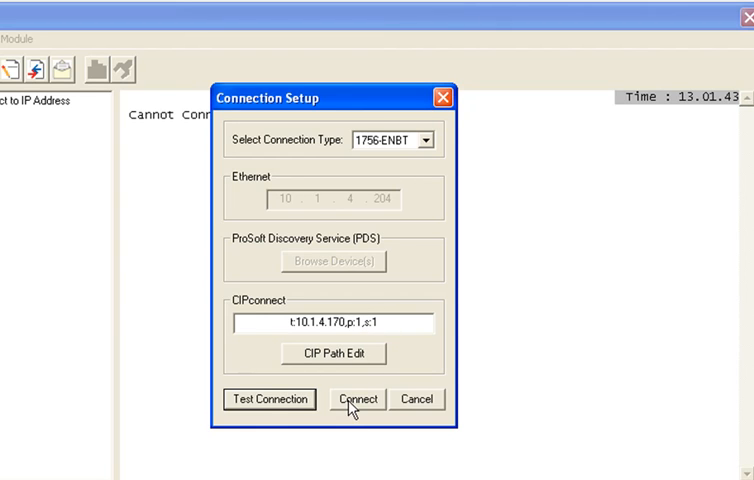
click(356, 399)
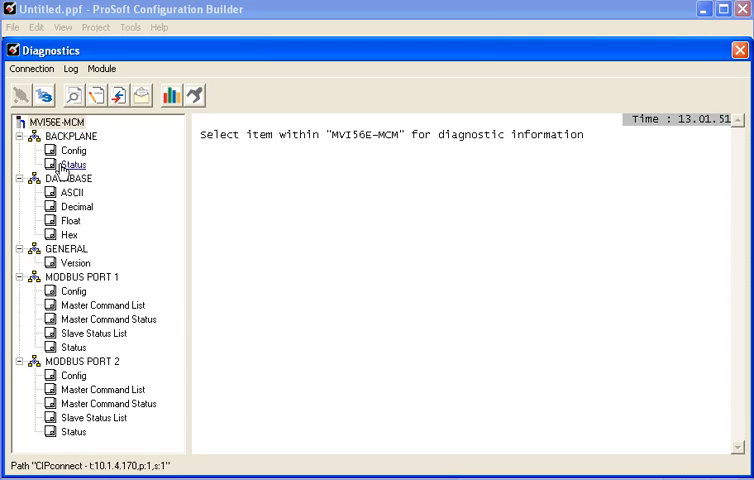
click(45, 117)
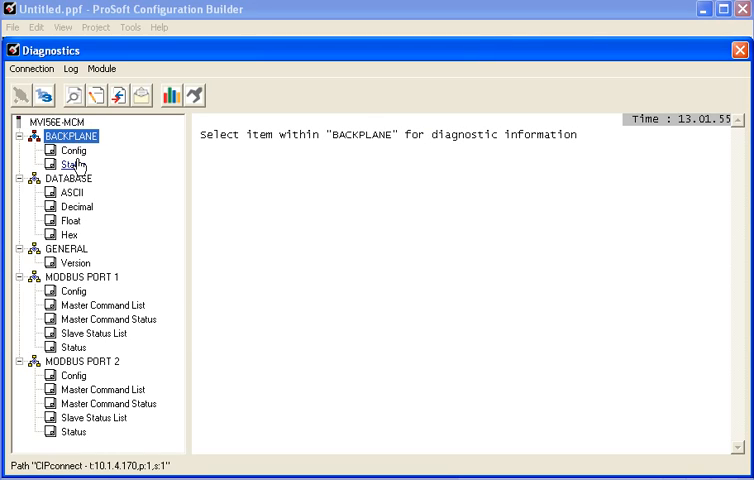
click(71, 150)
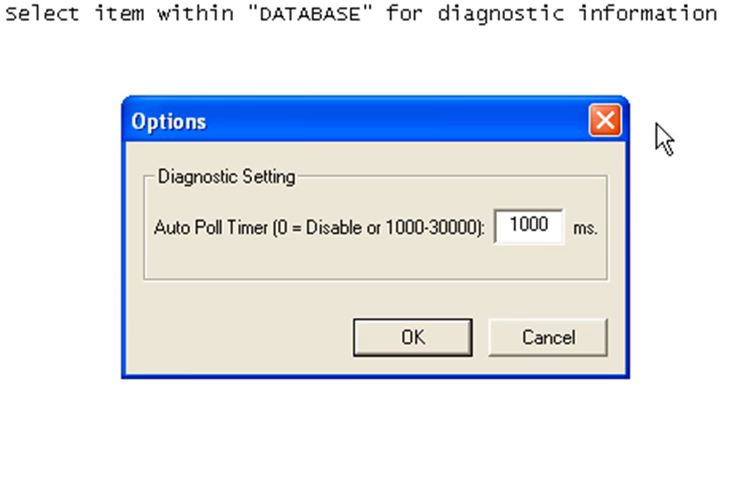
mouse_move(533, 270)
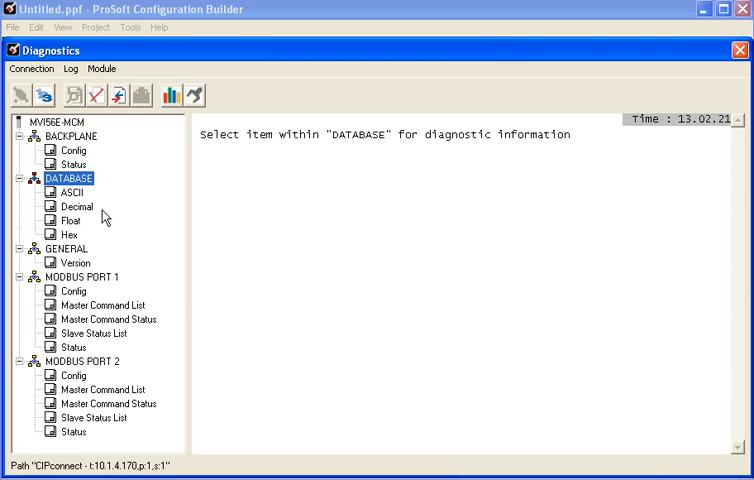
click(73, 150)
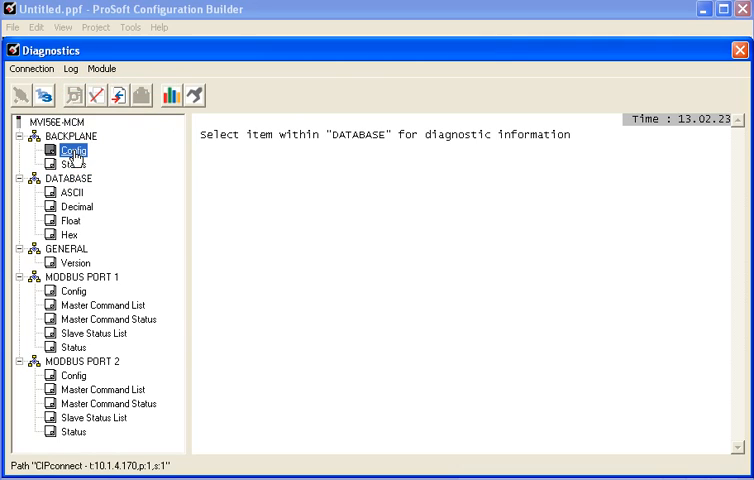
click(67, 135)
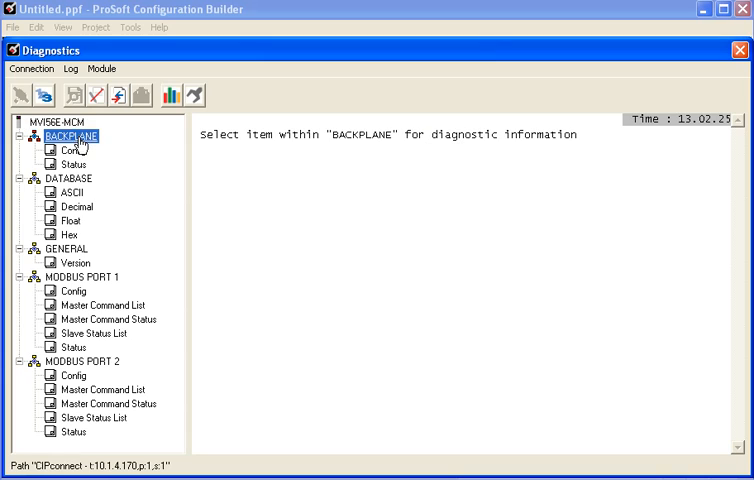
click(103, 319)
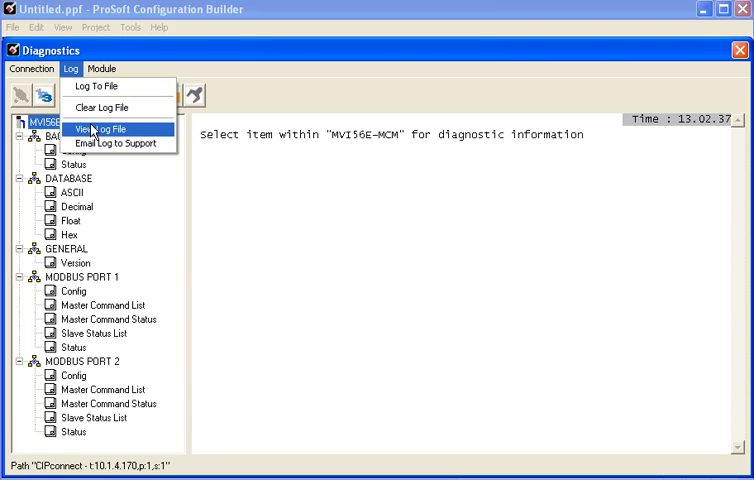
Open the diagnostics log file to draft an email to ProSoft support
click(97, 129)
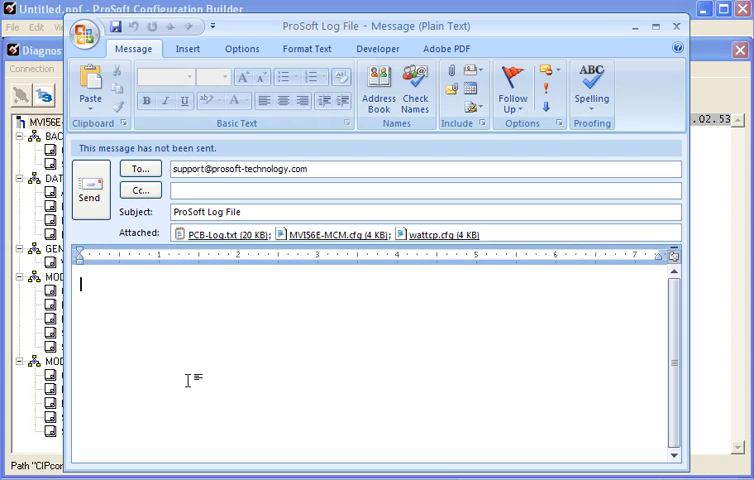
Close the Outlook ProSoft Log File draft without sending it
click(445, 234)
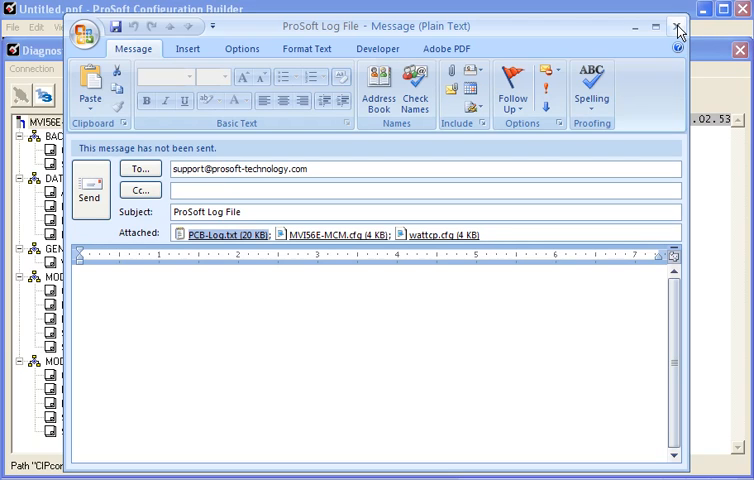
click(673, 17)
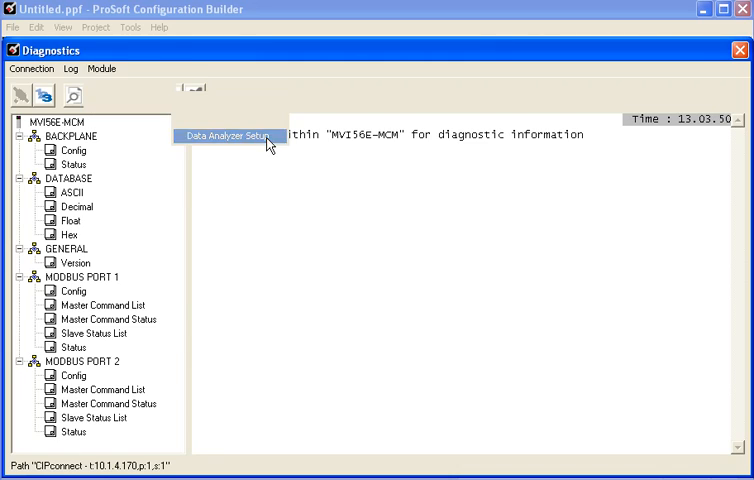
Capture Port 1 traffic without time ticks, then switch the analyzer to 10 ms ticks
click(228, 134)
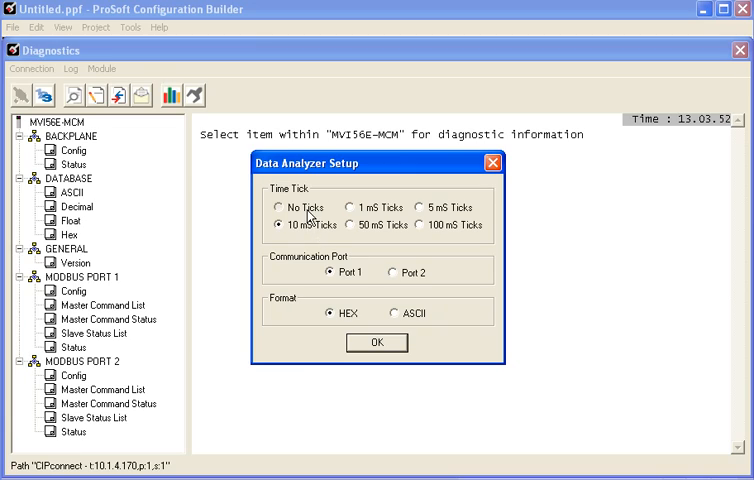
click(279, 207)
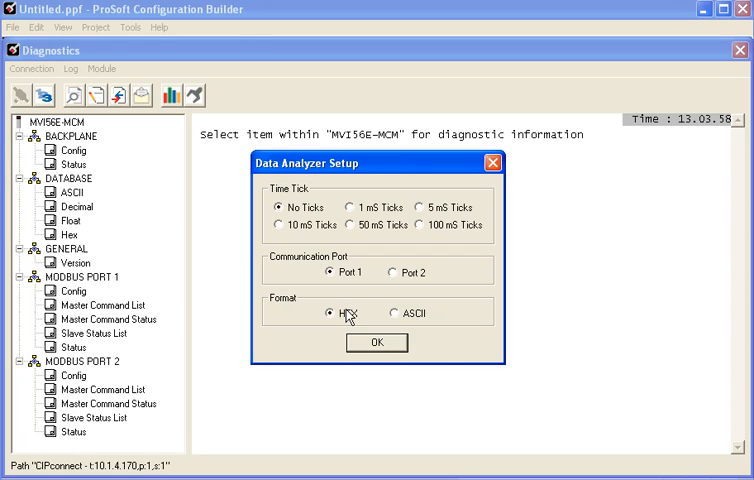
click(376, 342)
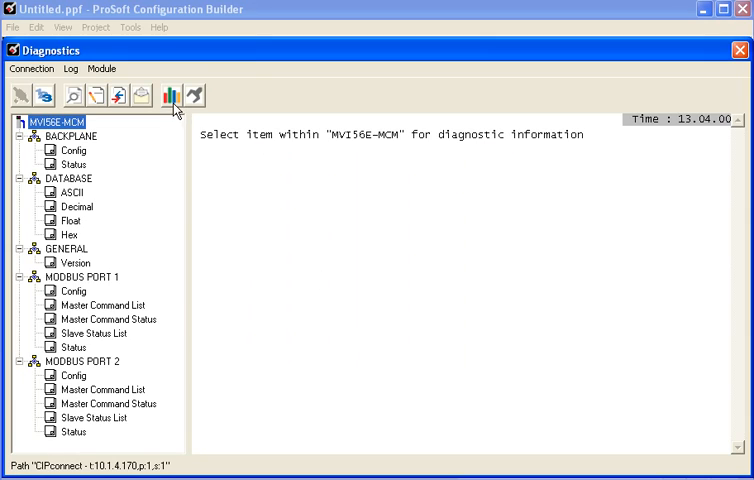
mouse_move(188, 110)
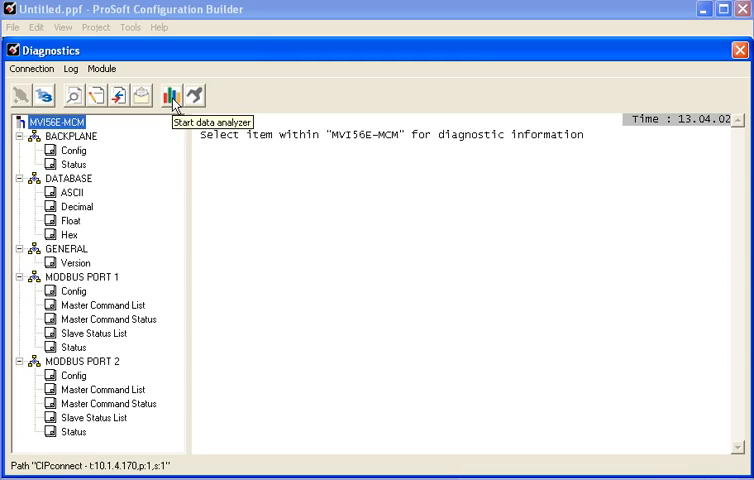
click(101, 69)
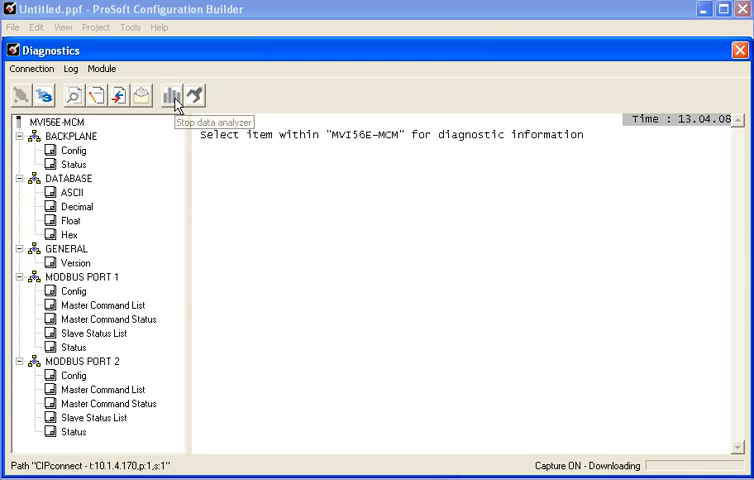
click(172, 95)
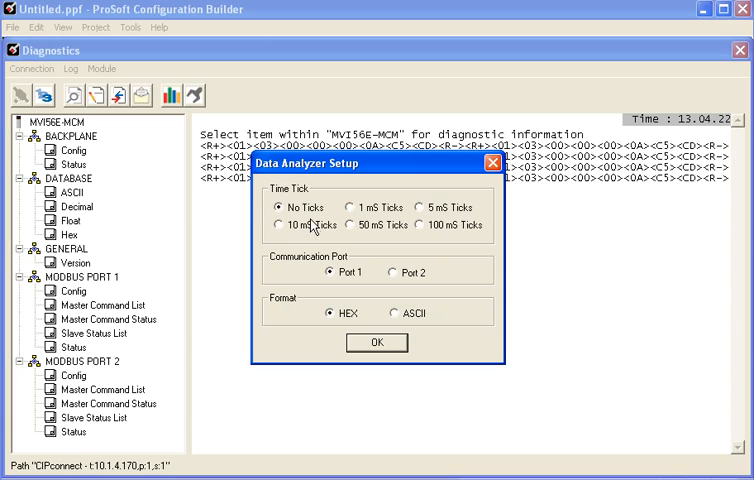
click(280, 225)
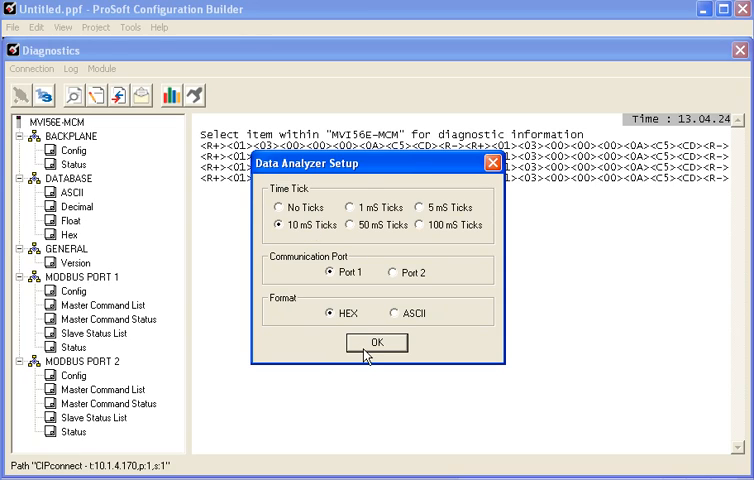
click(376, 342)
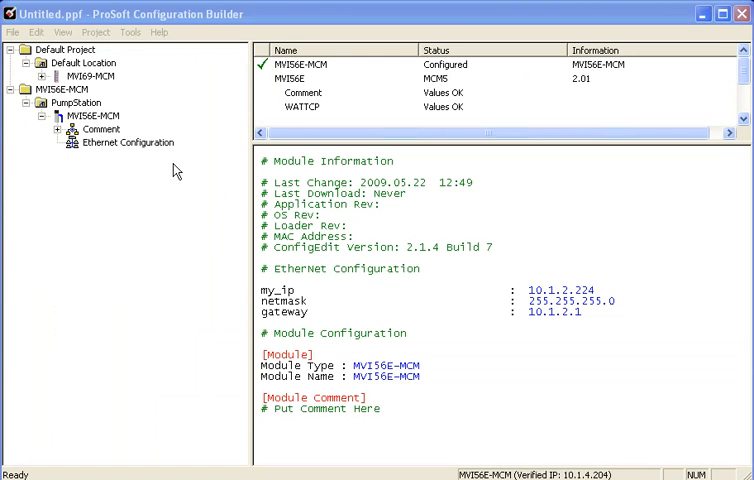
mouse_move(143, 150)
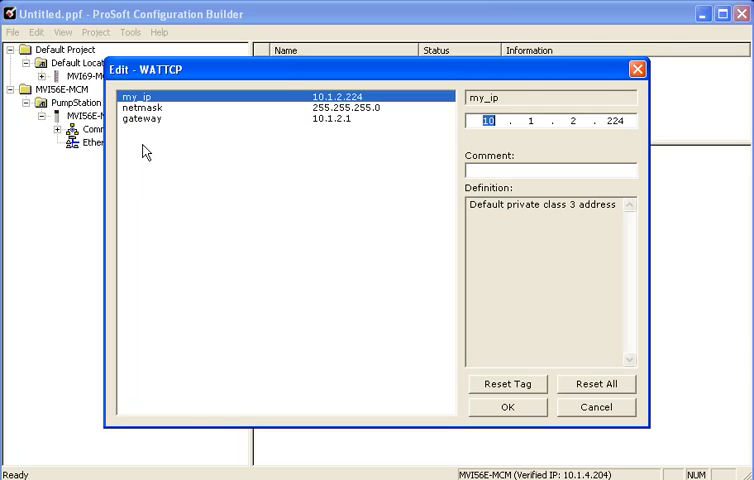
mouse_move(152, 151)
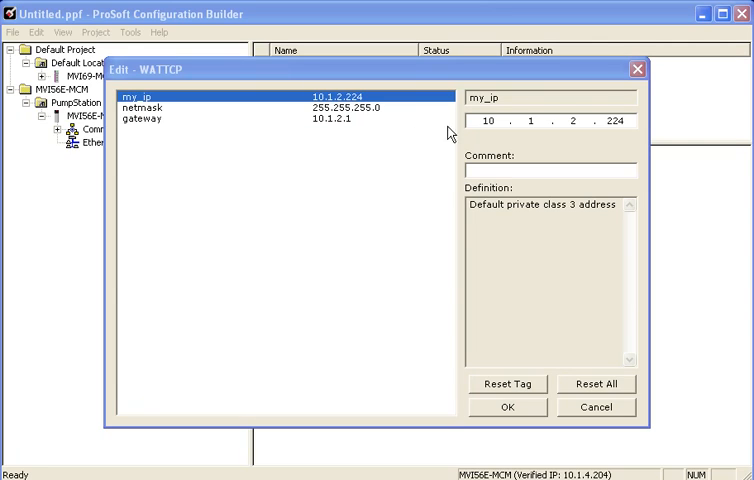
Set the WATTCP my_ip to 10.1.1.224 and gateway to 10.1.1.1
click(575, 124)
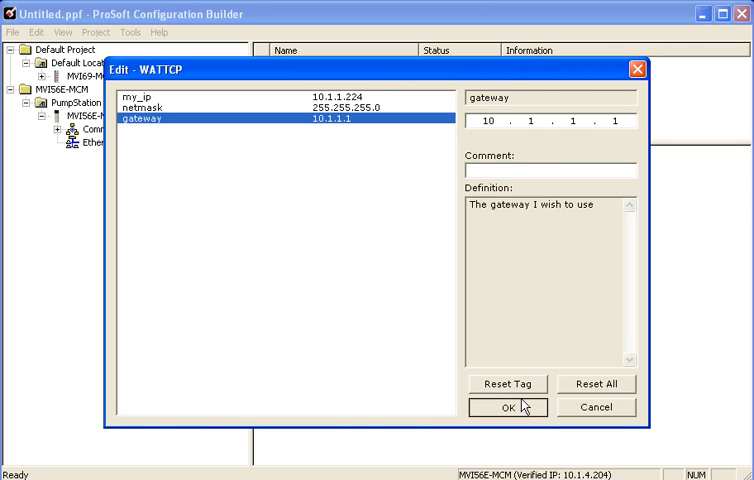
click(506, 409)
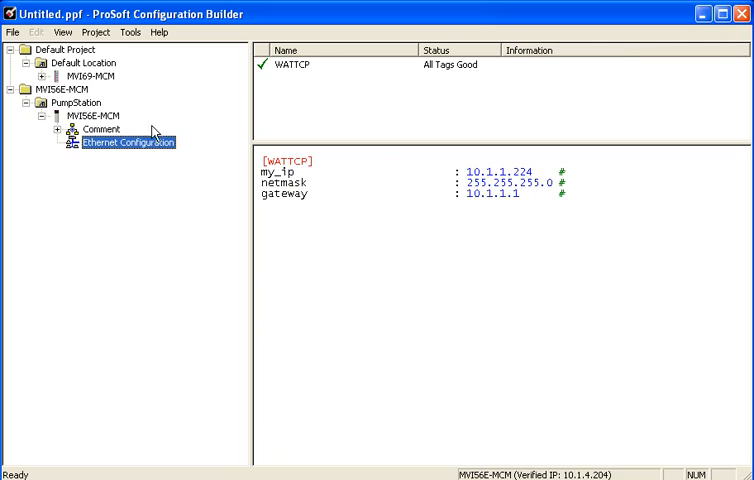
Start the download, assign the discovered module temporary IP 10.1.1.254, and select it
right_click(87, 115)
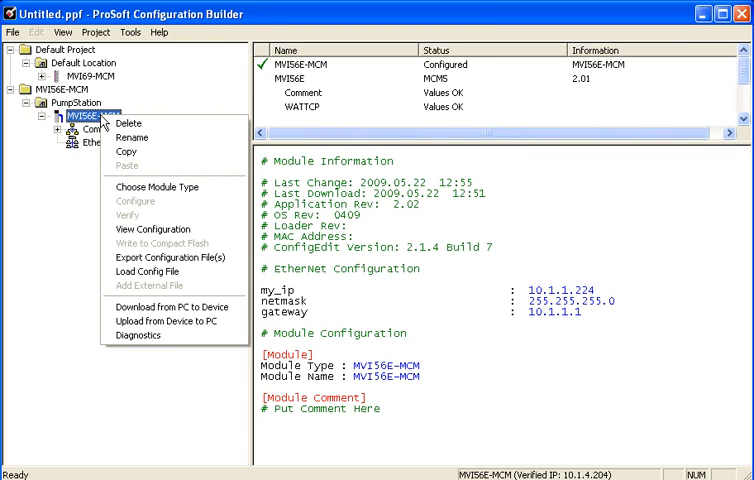
mouse_move(175, 307)
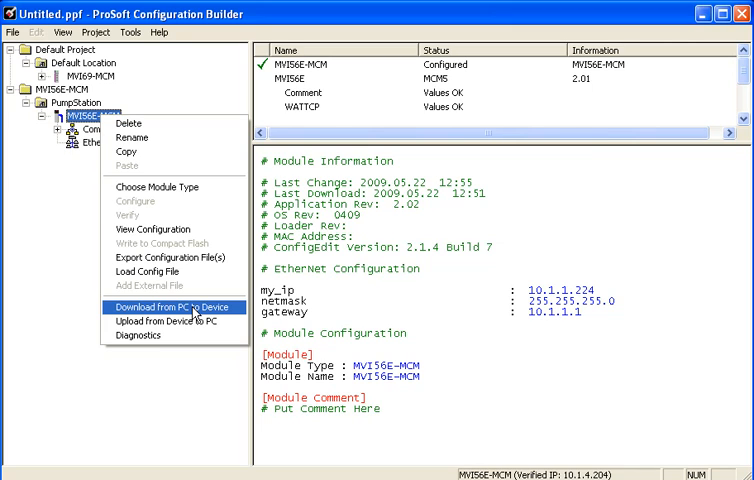
click(172, 306)
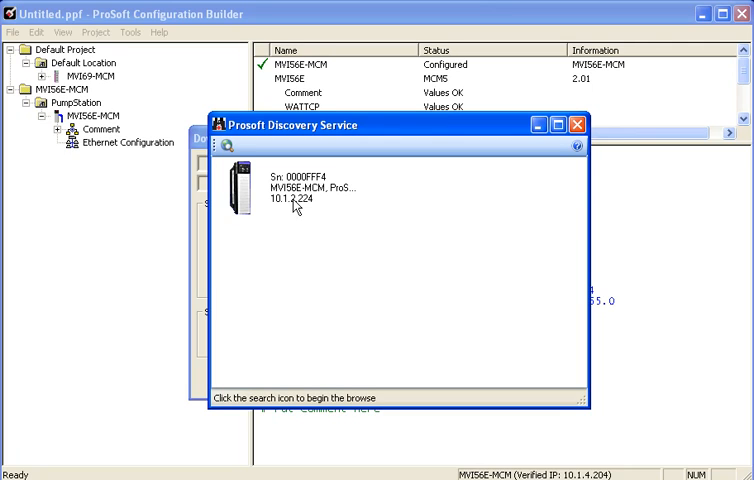
right_click(295, 195)
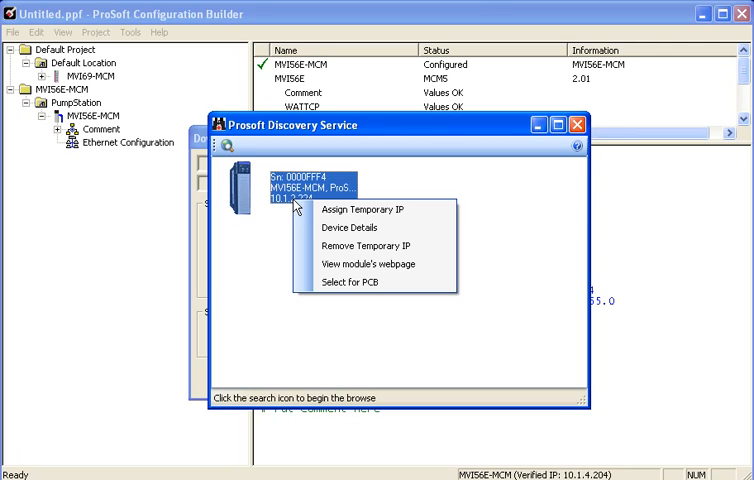
click(360, 209)
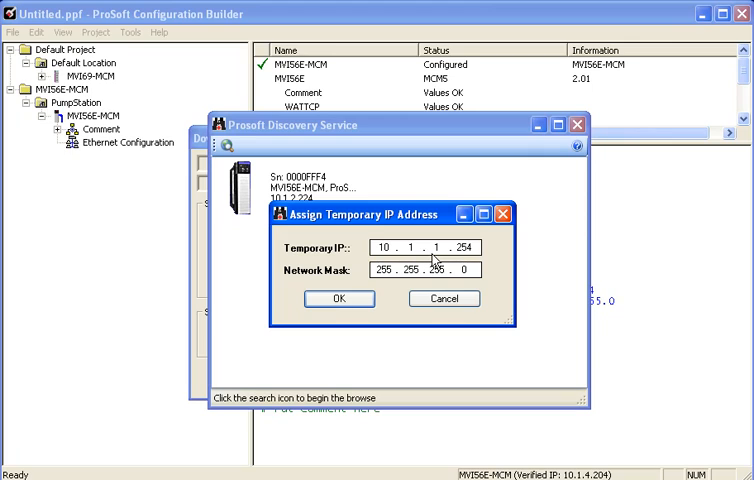
click(338, 298)
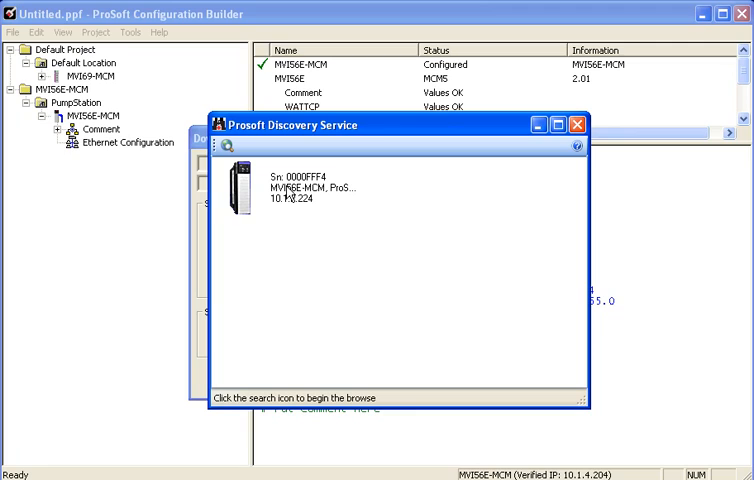
right_click(290, 190)
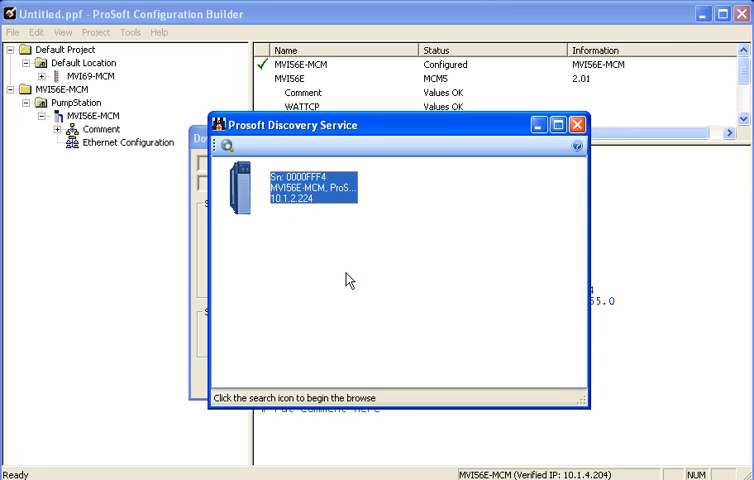
mouse_move(384, 270)
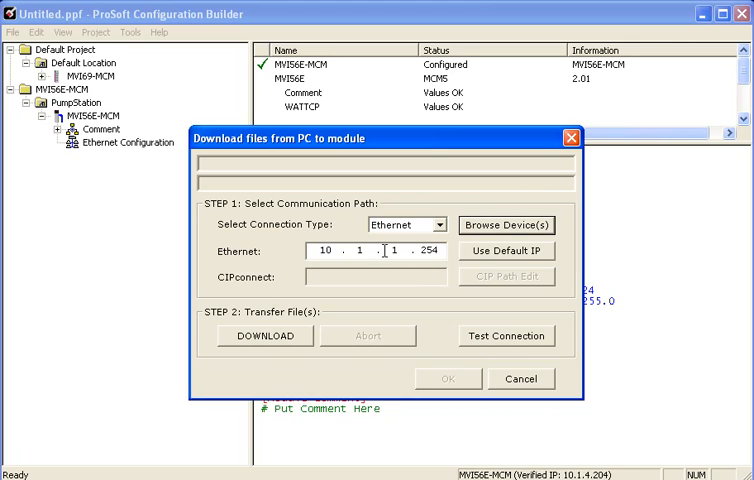
Download the configuration files to the module at 10.1.1.254 and close the finished window
click(264, 335)
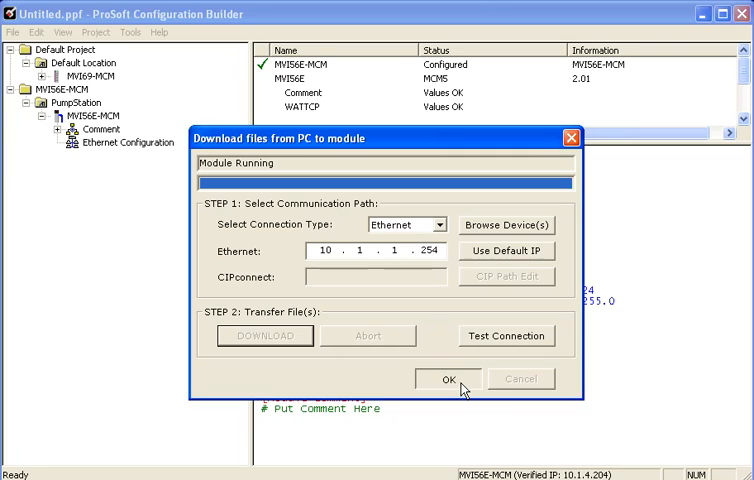
click(444, 378)
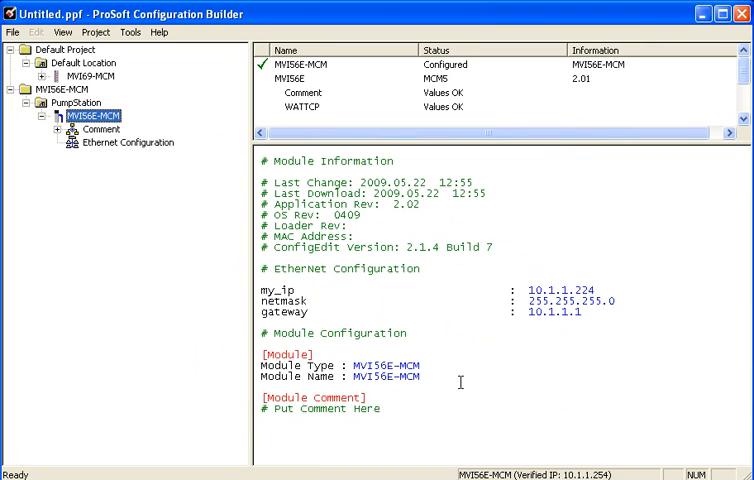